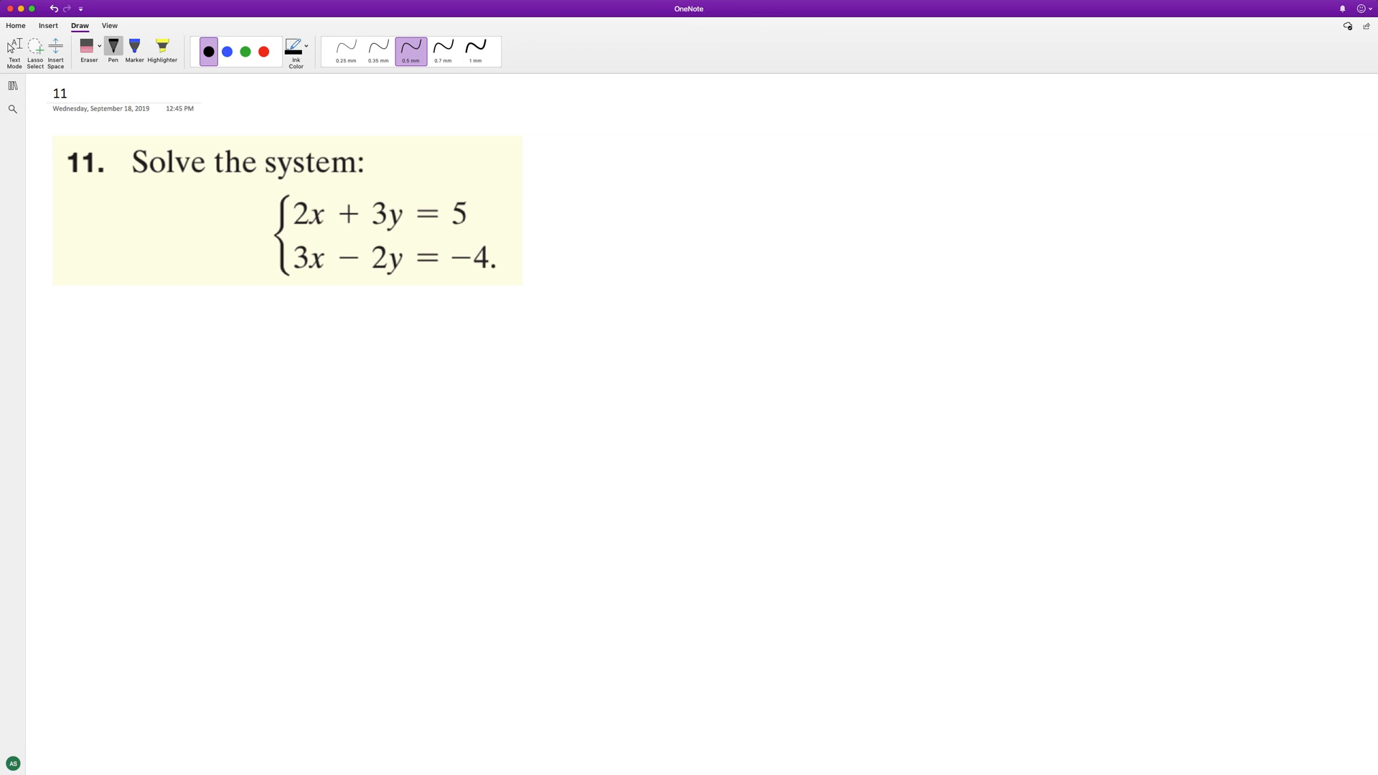
Write 4x+6y=10 below the problem and mark the equations as multiplied by 2 and 3
drag(96, 334, 158, 386)
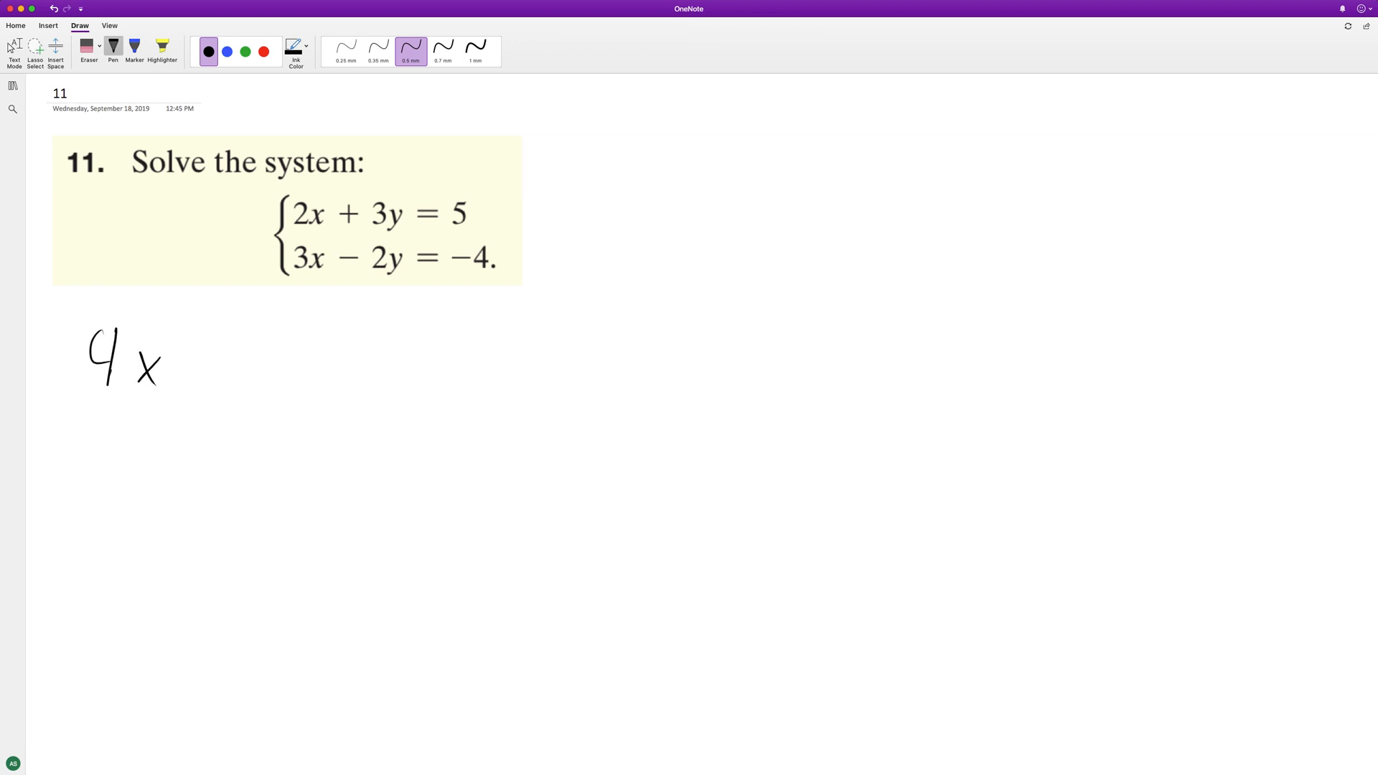
drag(186, 351, 396, 351)
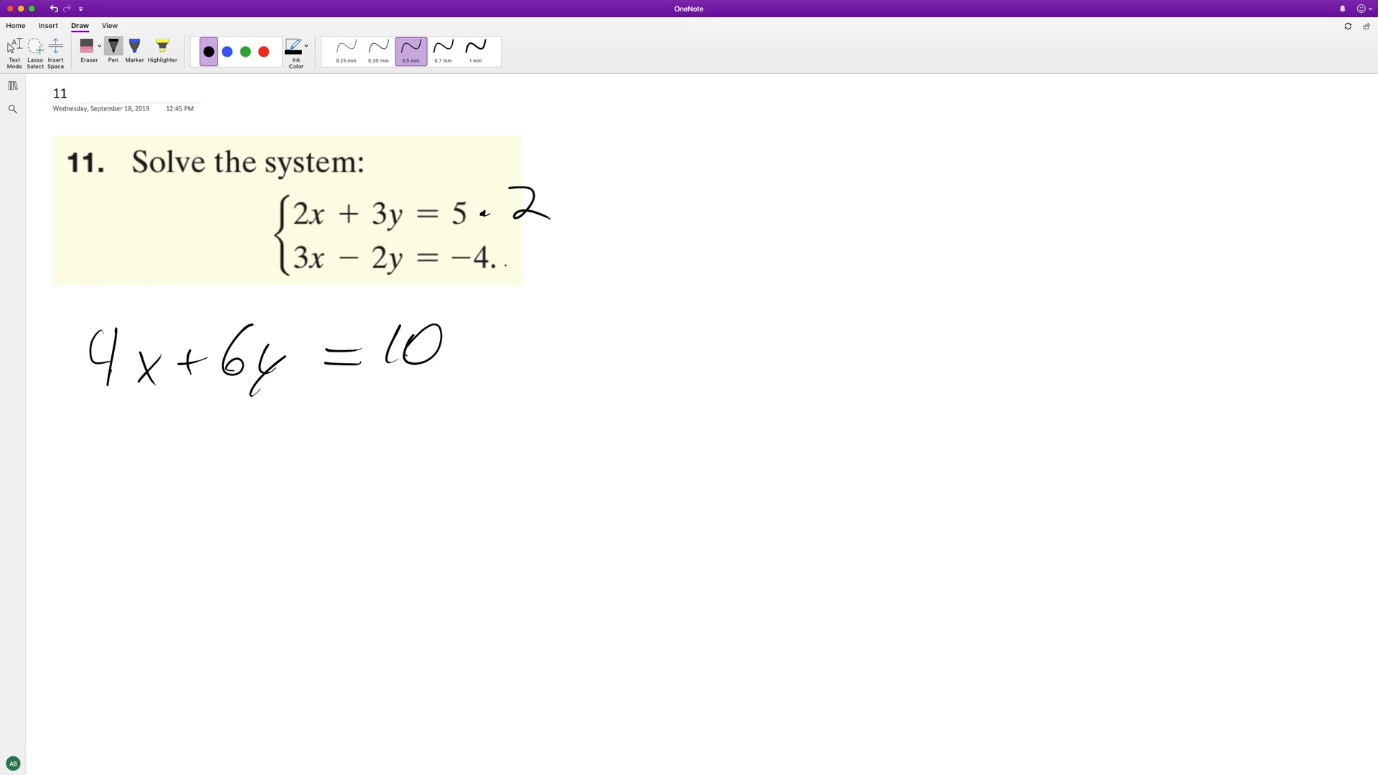
drag(531, 246, 541, 268)
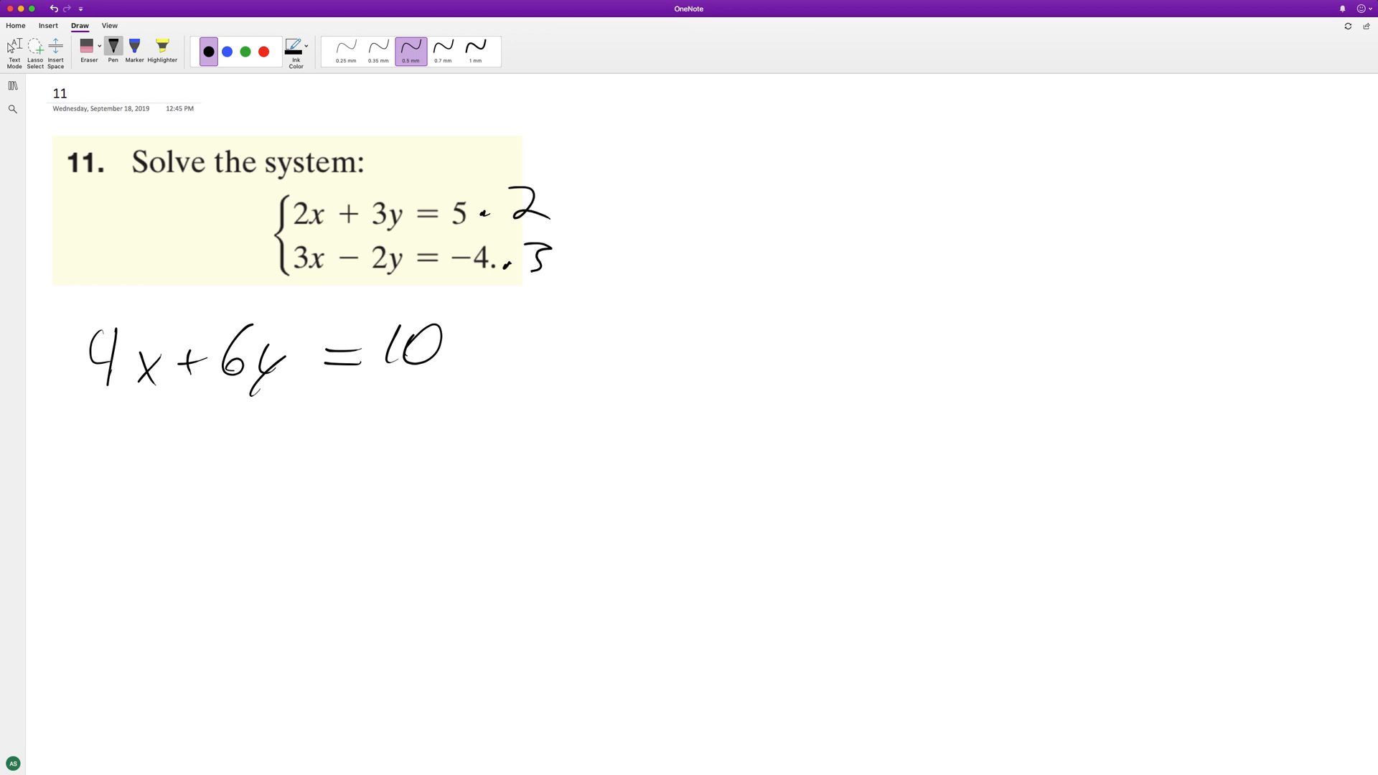
Write the tripled second equation 9x−6y=−12 on the next line
drag(96, 431, 175, 456)
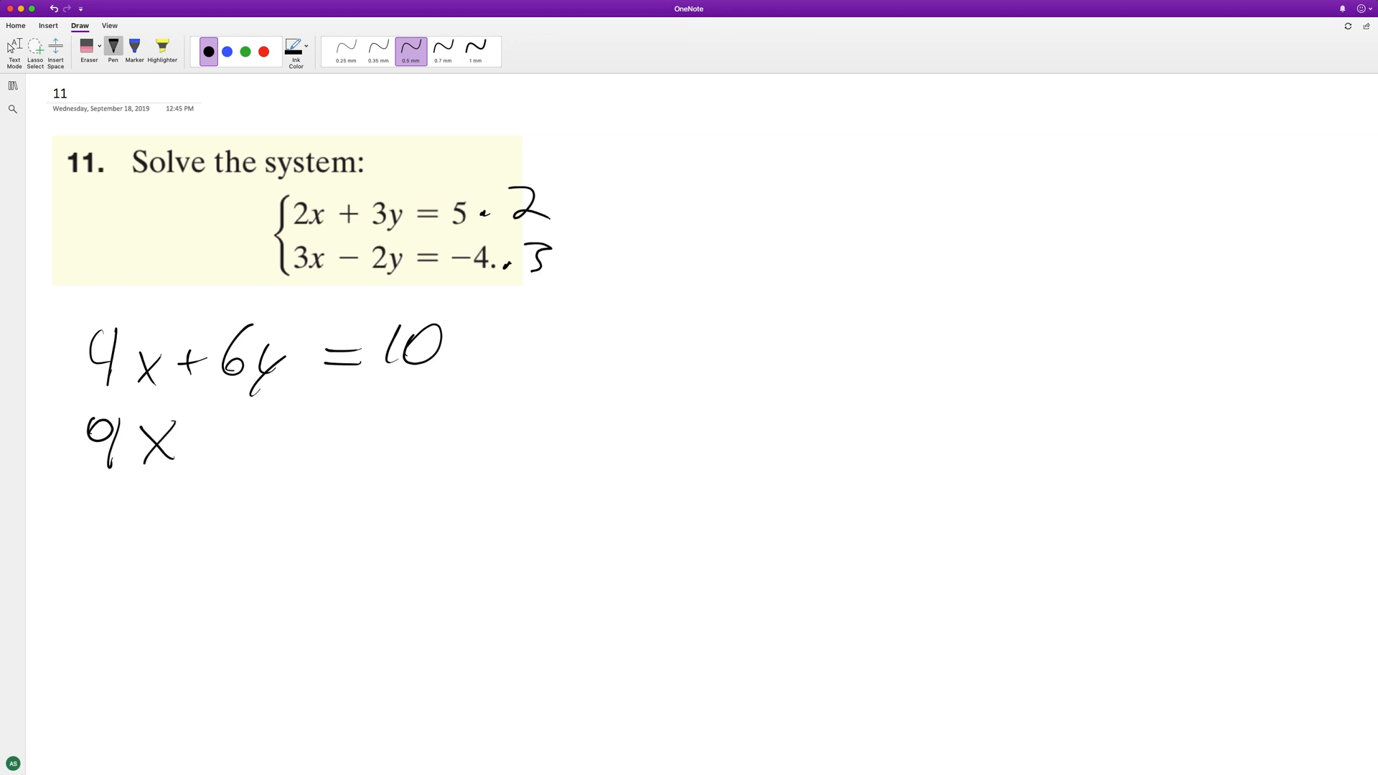
drag(185, 431, 343, 431)
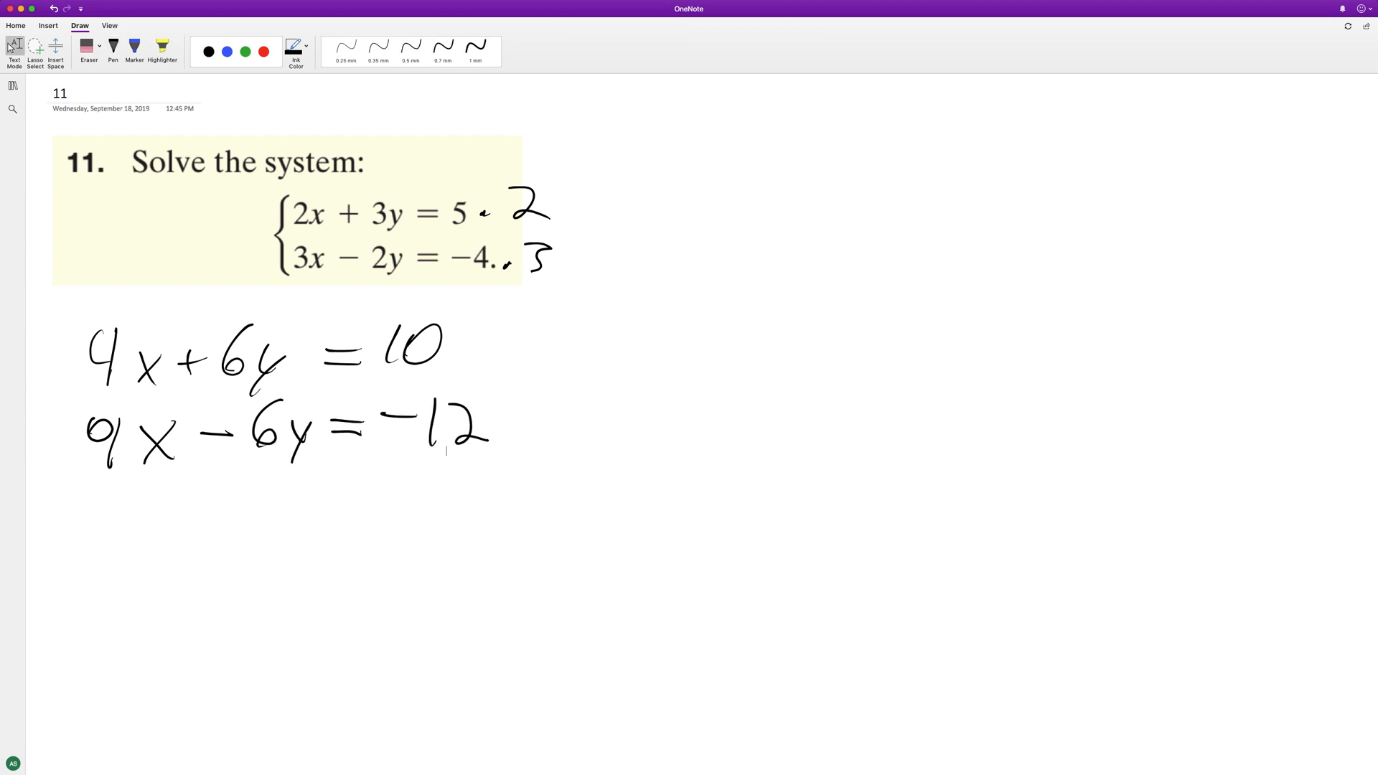
Strike out the 6y terms, write 13x=−2, then divide by 13 to get x=−2/13
click(411, 46)
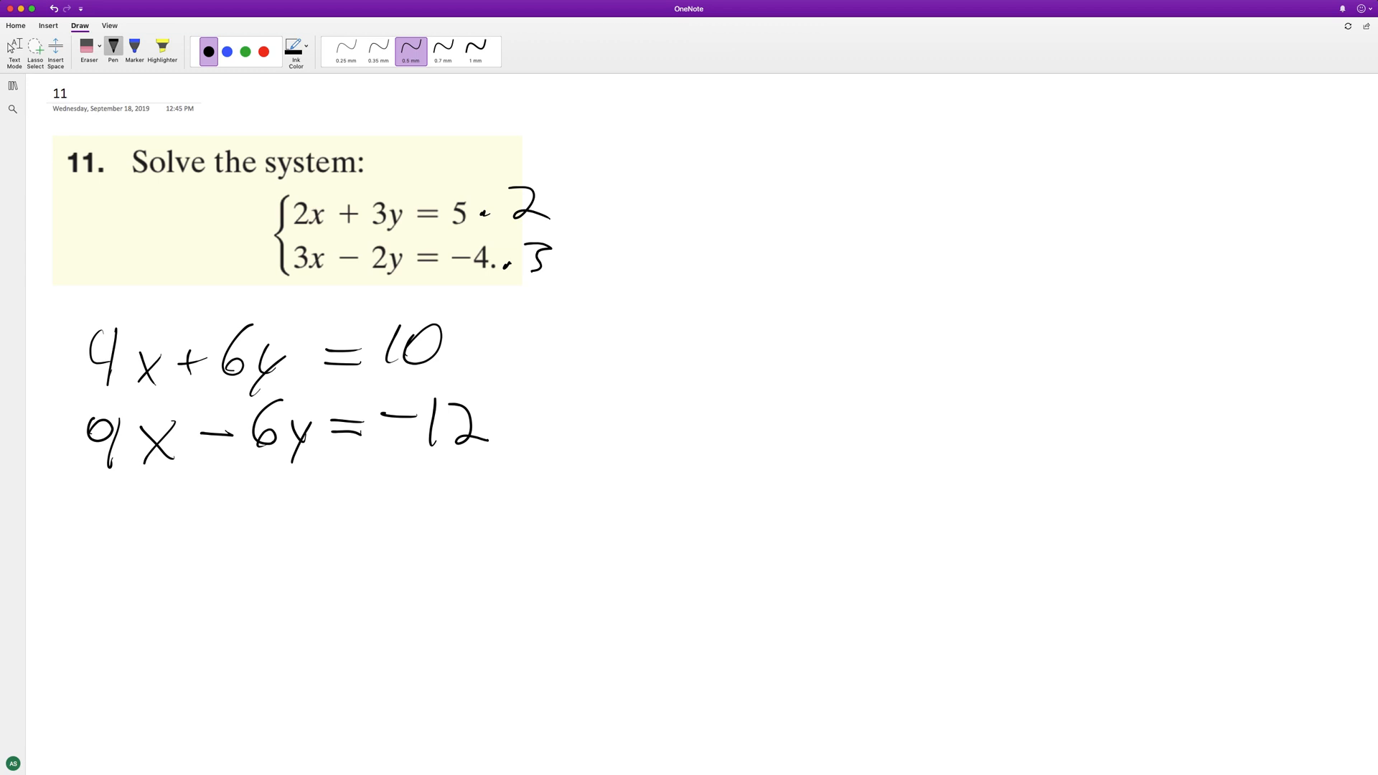
drag(88, 546, 171, 546)
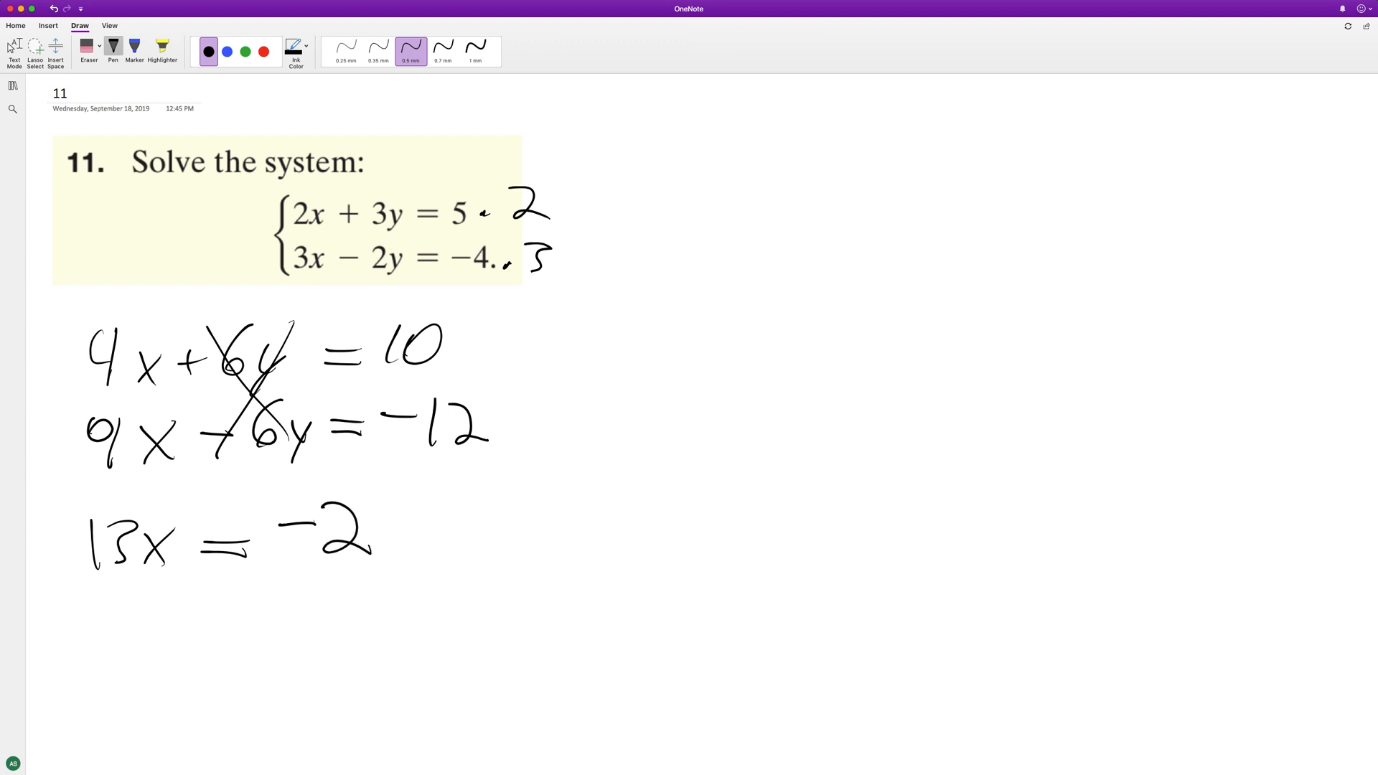
drag(79, 580, 154, 625)
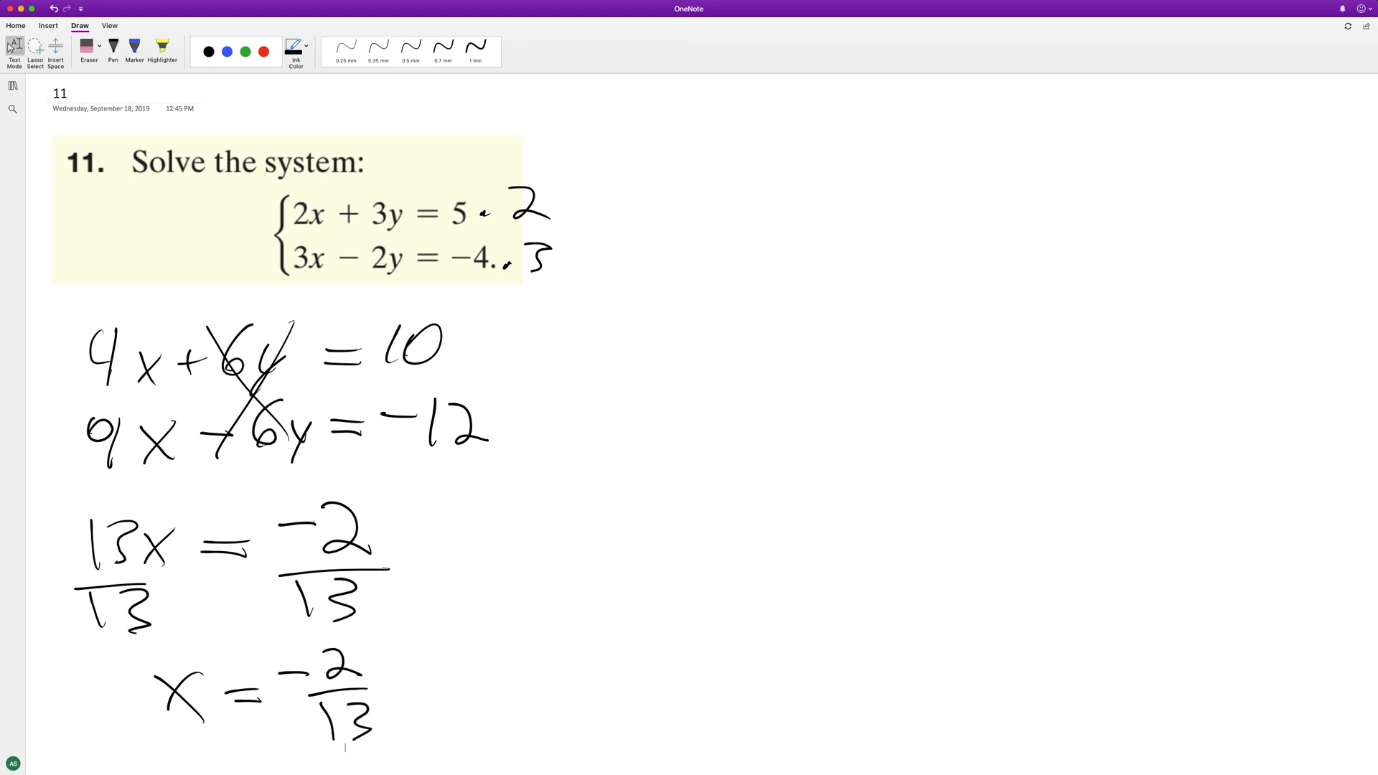
click(410, 46)
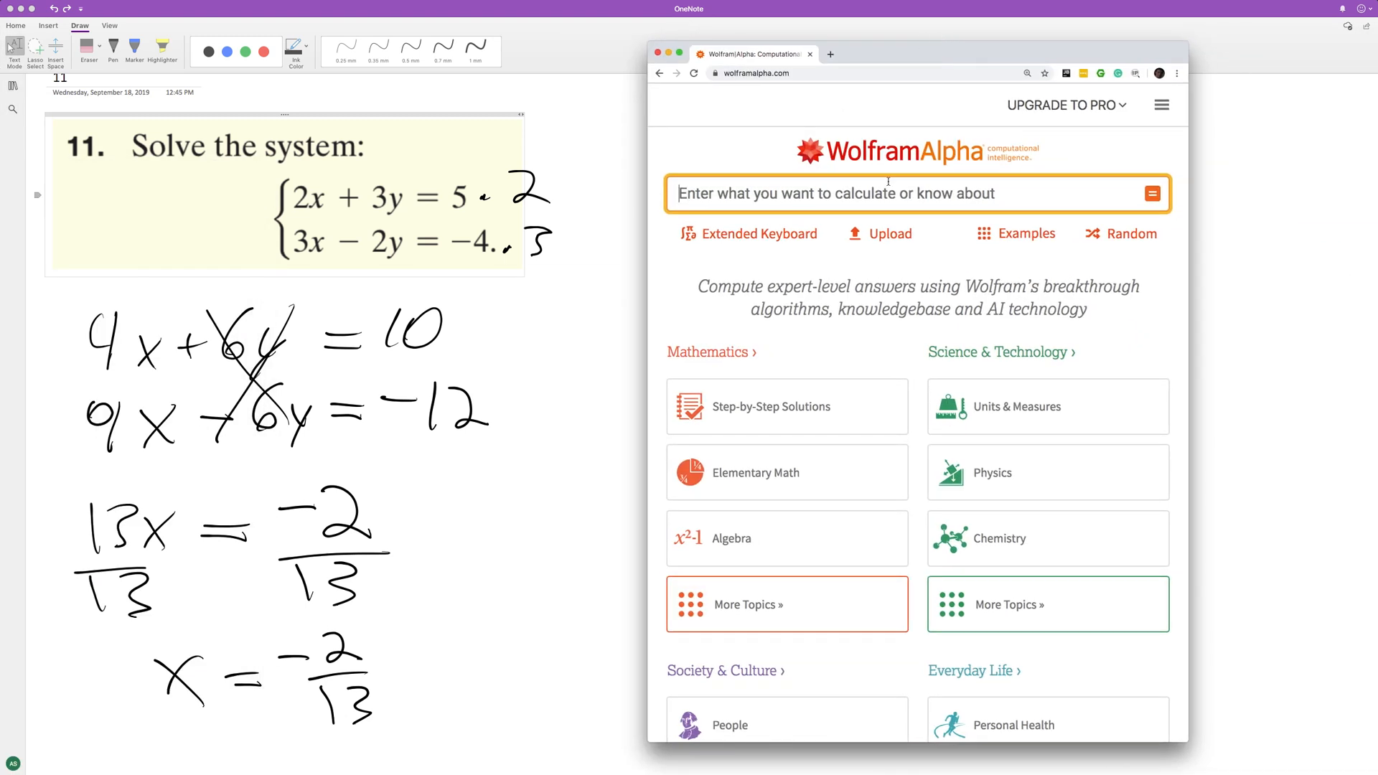
Enter '2x + 3y = 5, 3x - 2y' into the Wolfram Alpha query box
text(2x + 3y =)
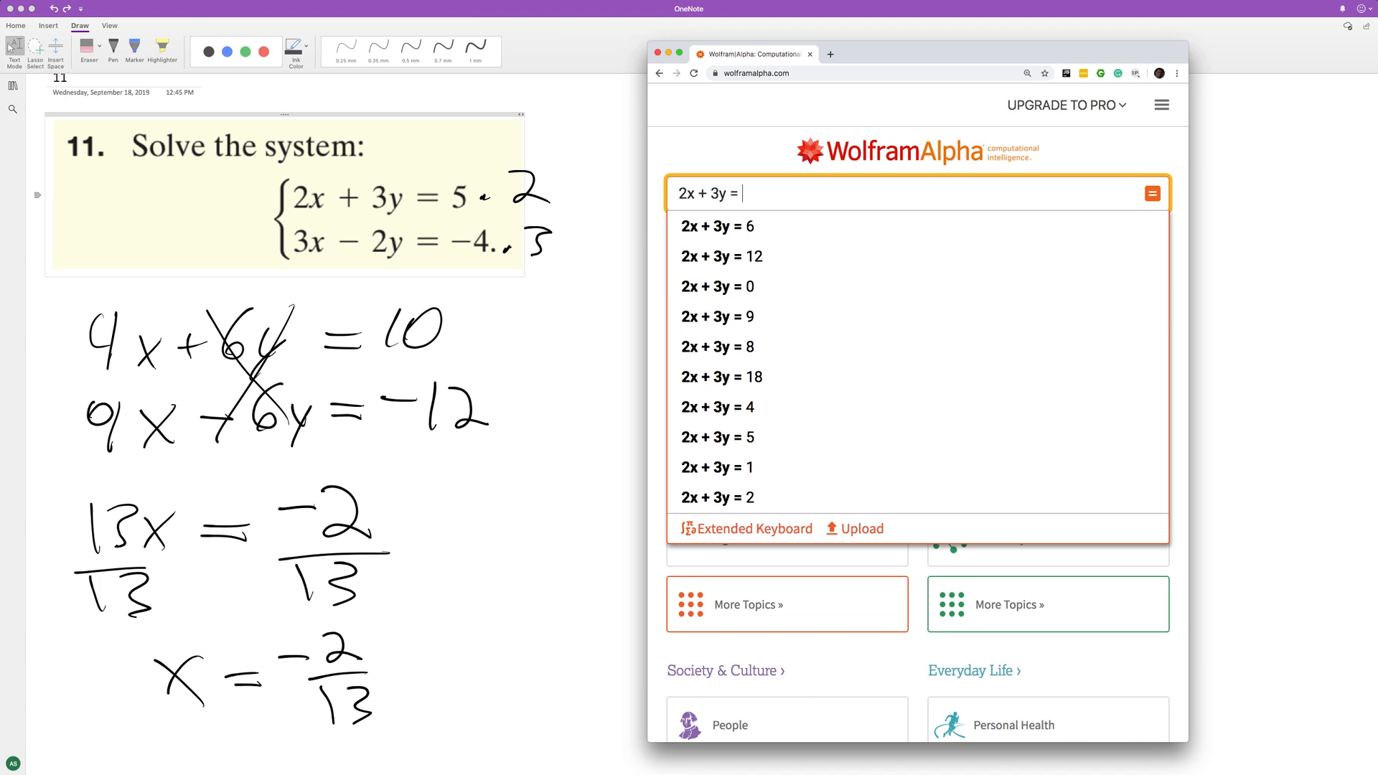
text(5,)
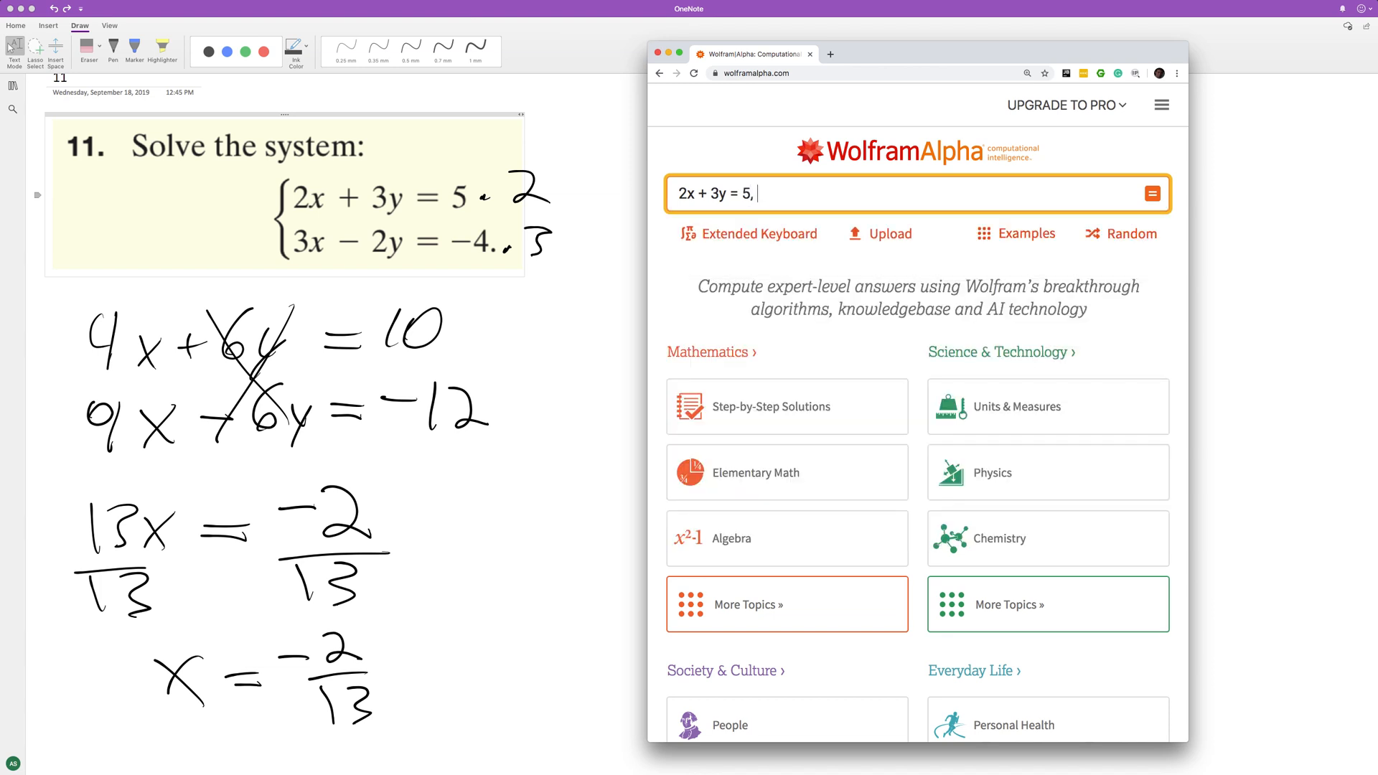
text(3x - 2y)
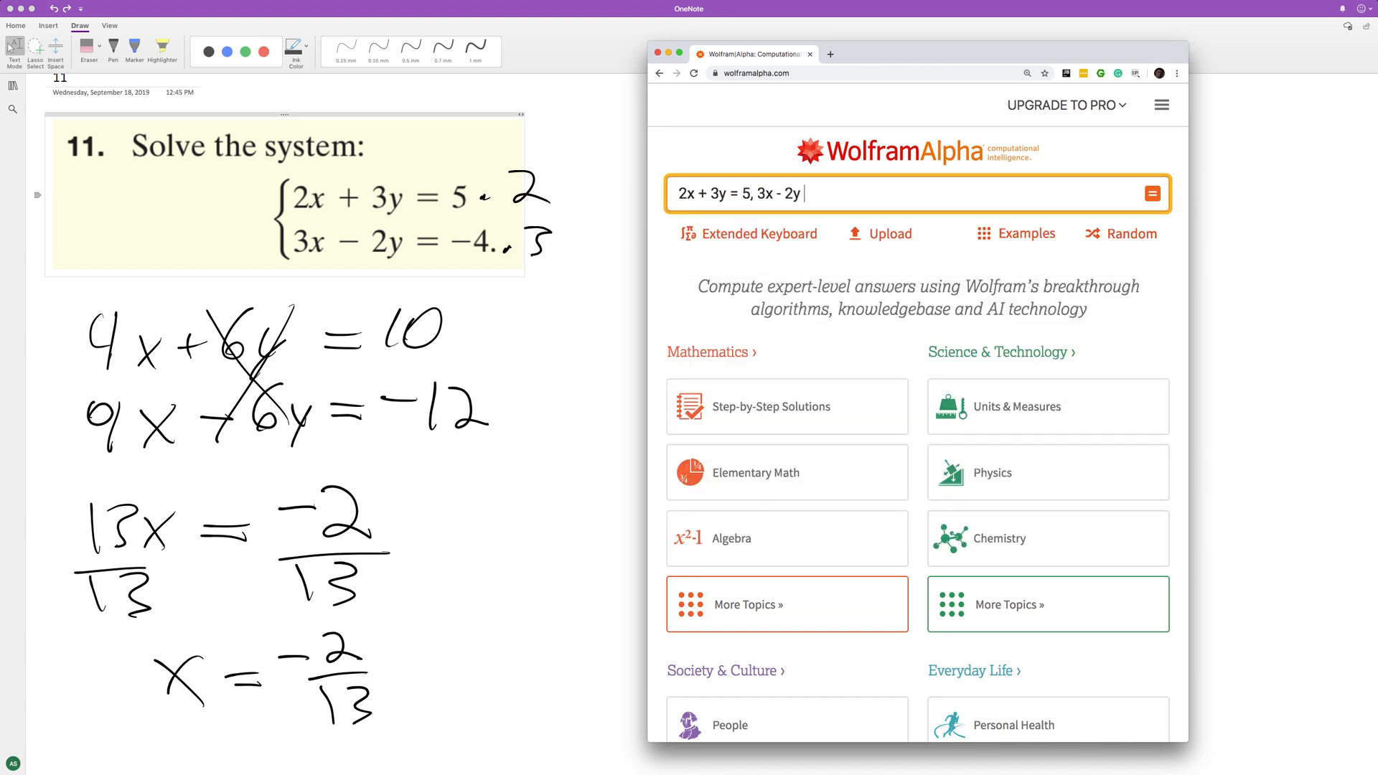
click(1151, 194)
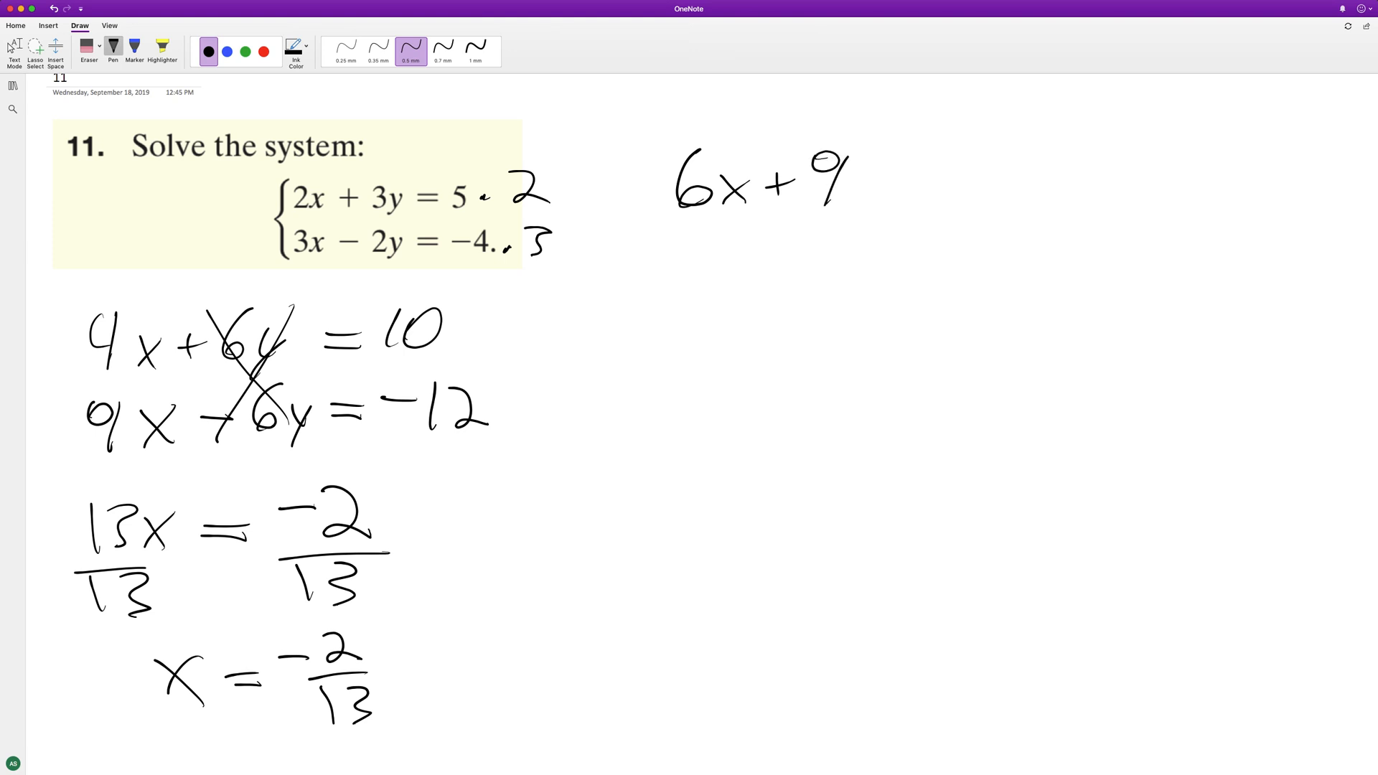
Write 6x+9y=15 and −6x+4y=8 beside the problem, cancel the x terms and write 13y=23
drag(844, 185, 1002, 186)
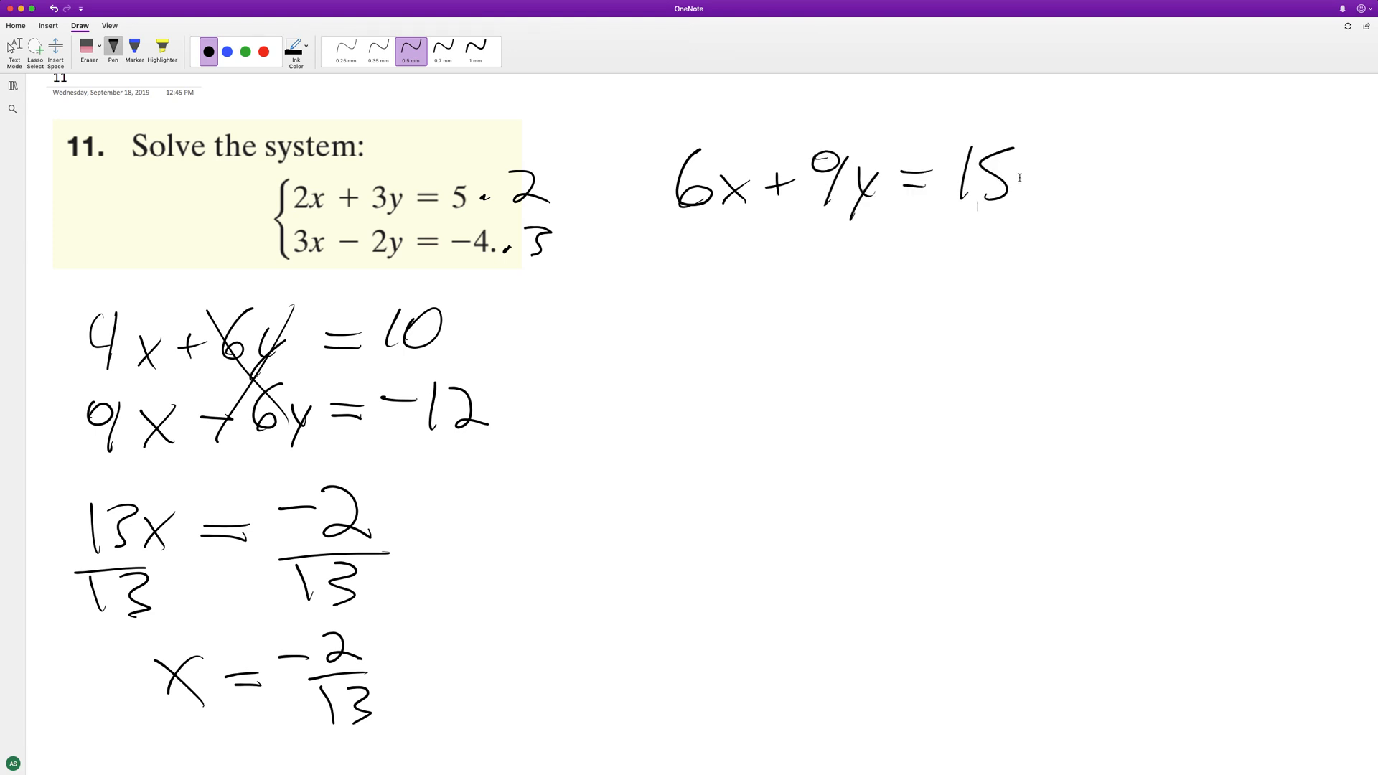
drag(650, 242, 725, 259)
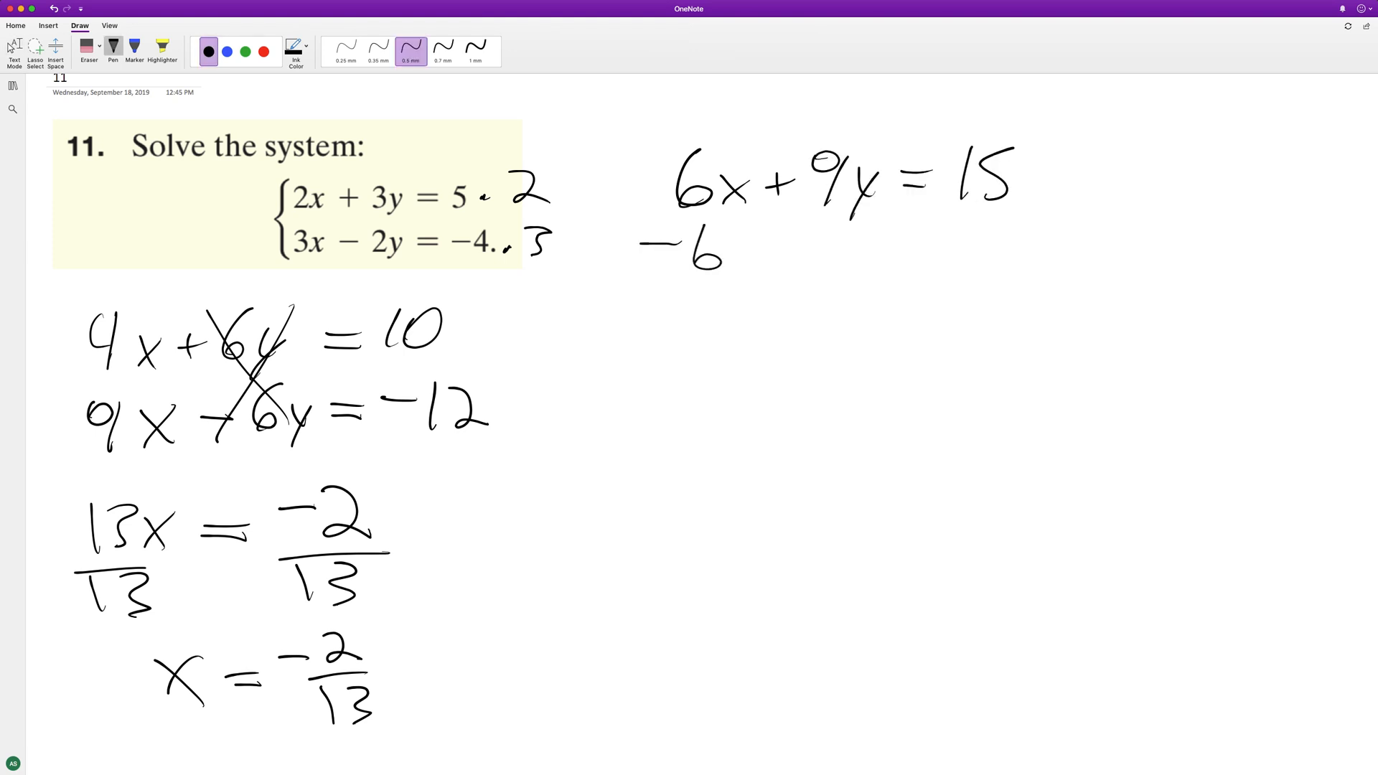
drag(746, 256, 812, 245)
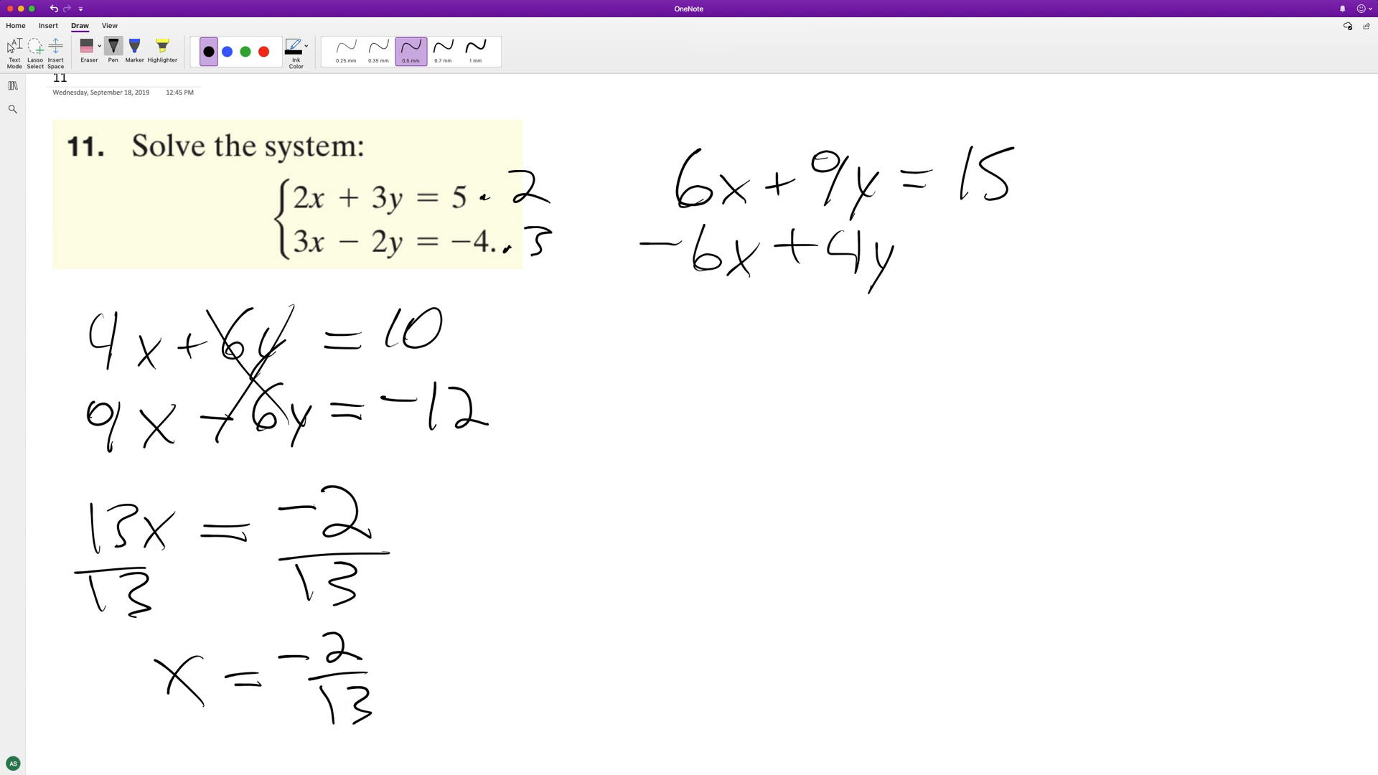
drag(931, 255, 966, 255)
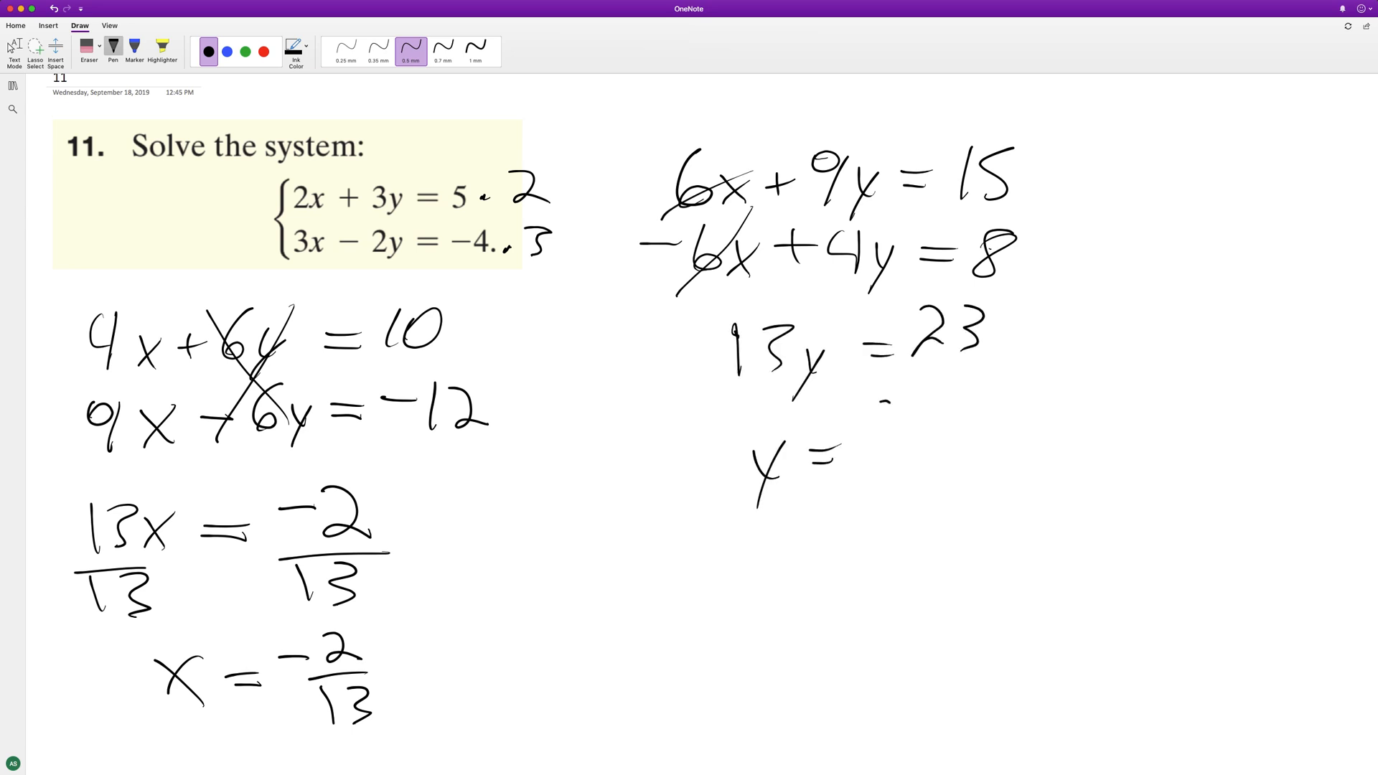
Write the final result y=23/13 below 13y=23
drag(879, 413, 949, 501)
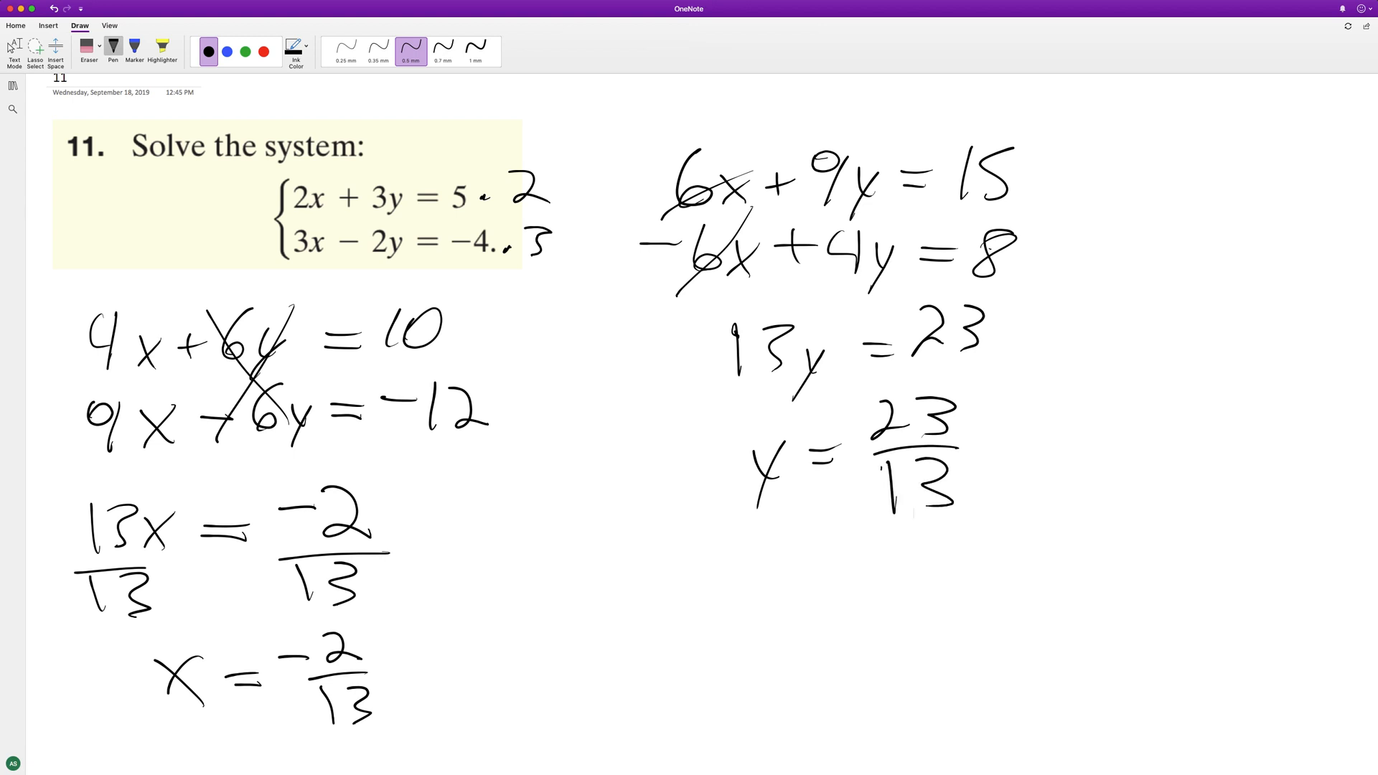